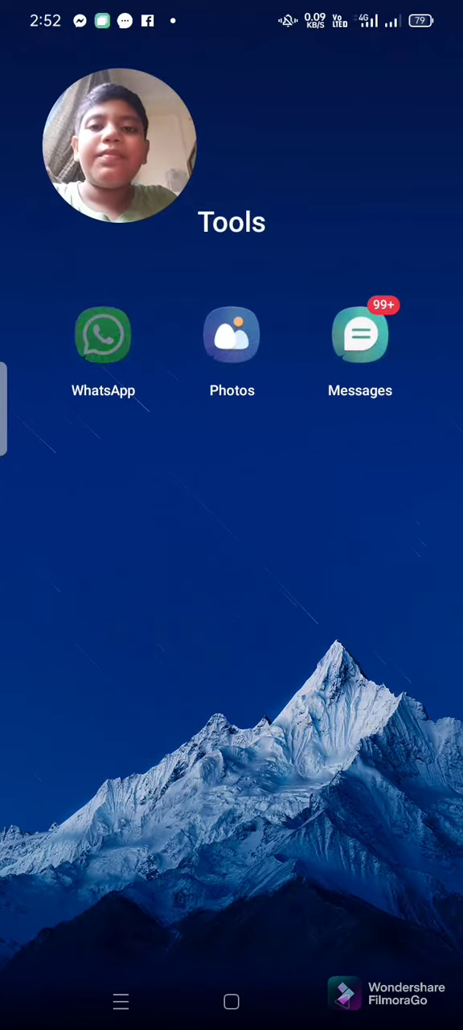
- Launch WhatsApp from the Tools folder to reach the chat list
left_click(103, 334)
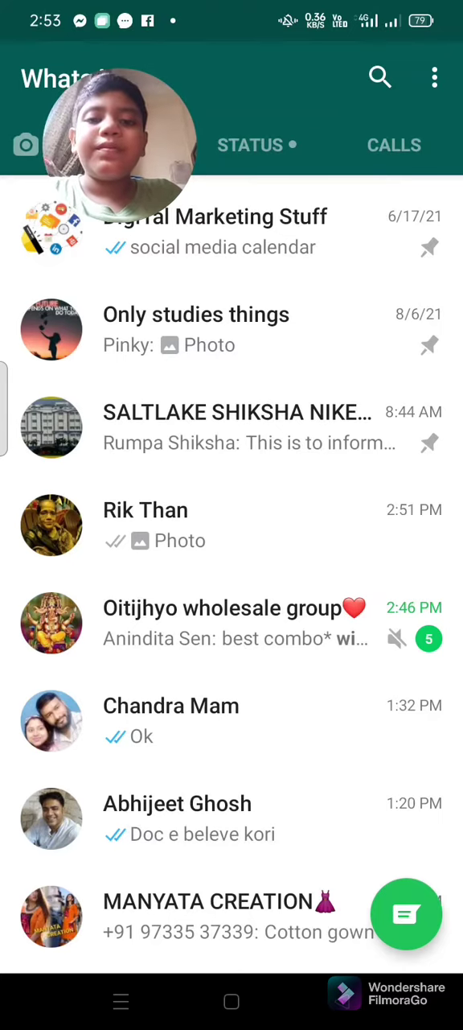
left_click(145, 525)
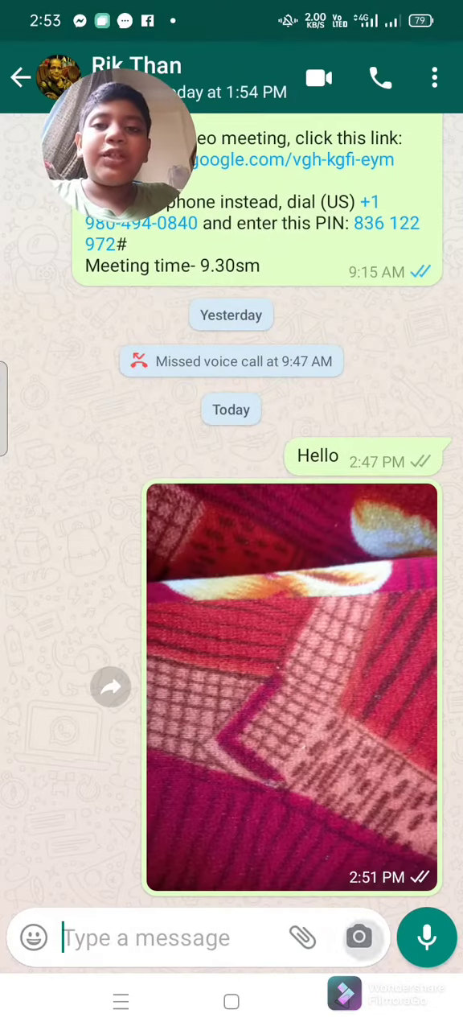
left_click(292, 687)
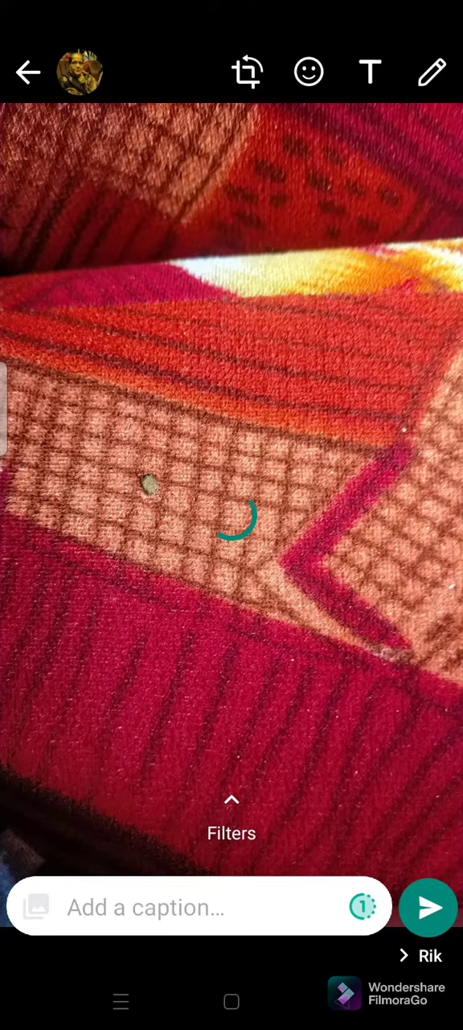
left_click(428, 908)
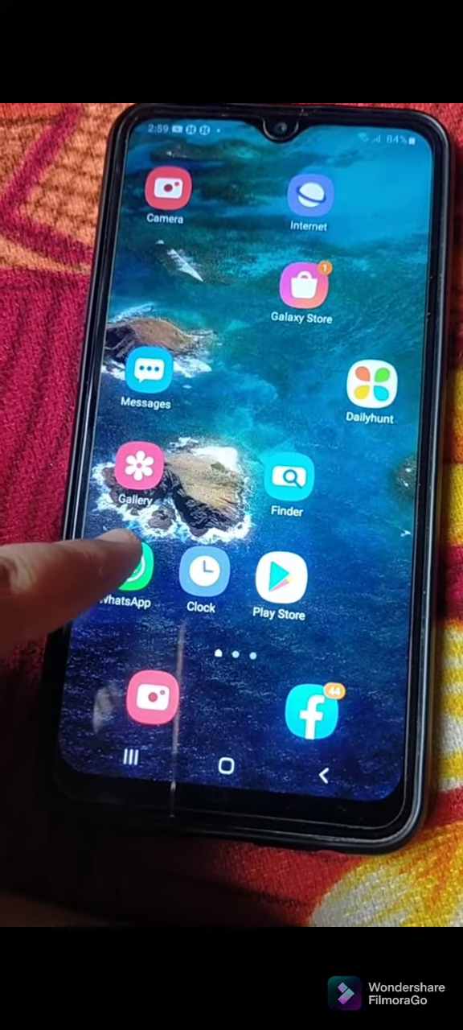
- On the receiving phone, view the view-once photo so the chat shows it as Opened
left_click(121, 571)
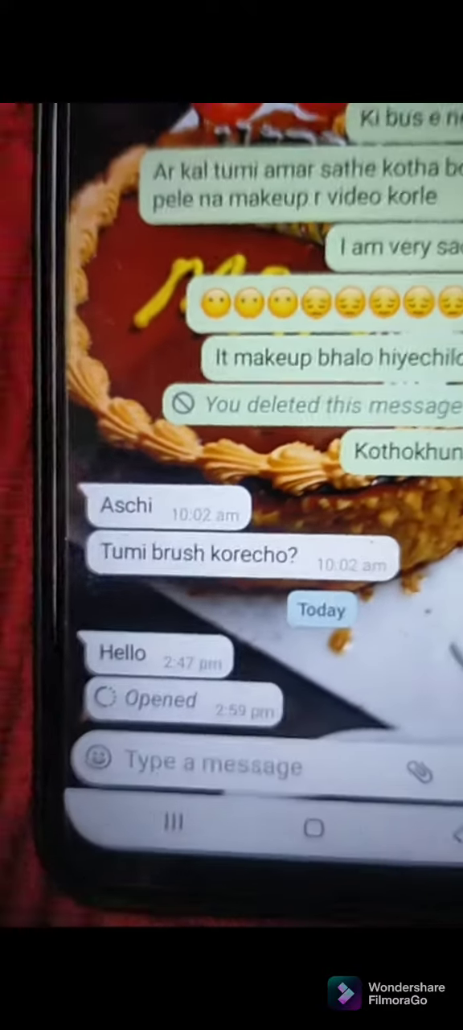
scroll("down", 3)
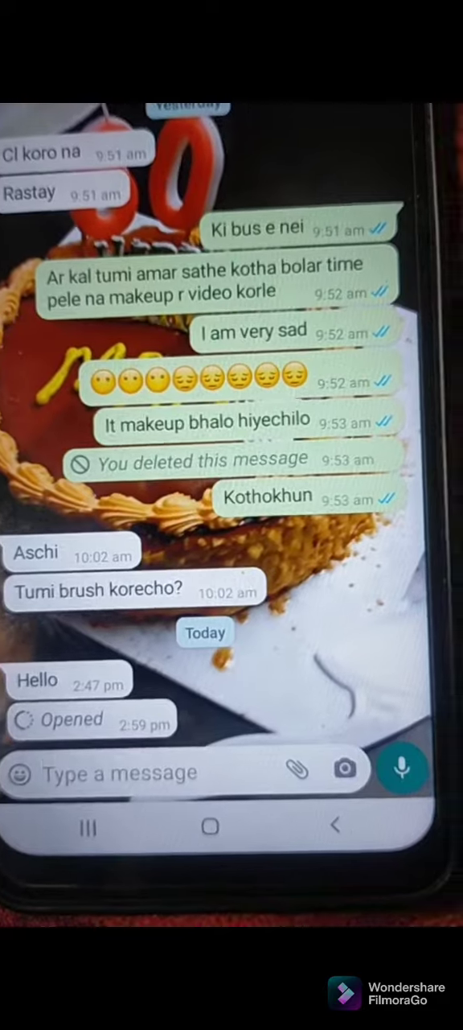